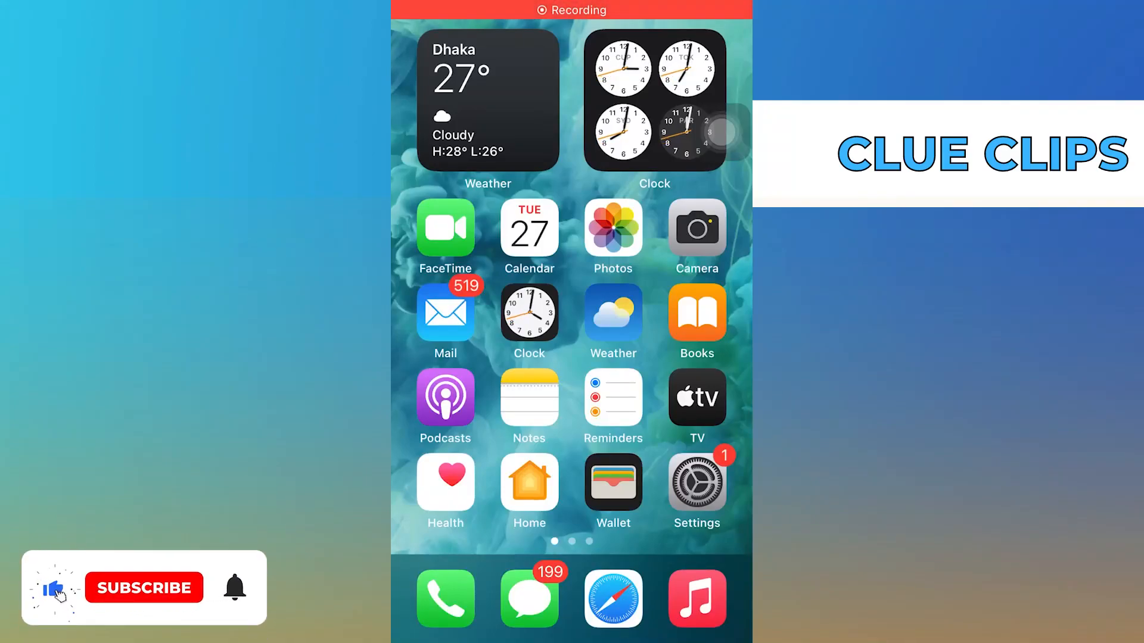
Launch Instagram from the iOS Home Screen
left_click(144, 588)
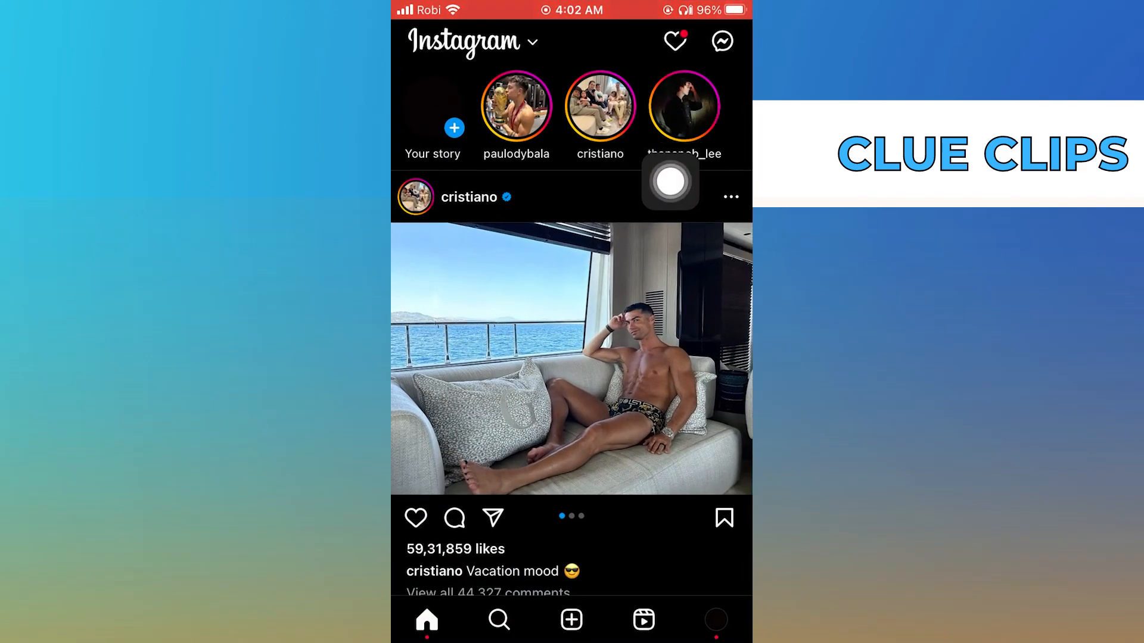
Go from the profile menu into Settings, then the Account settings page
left_click(716, 619)
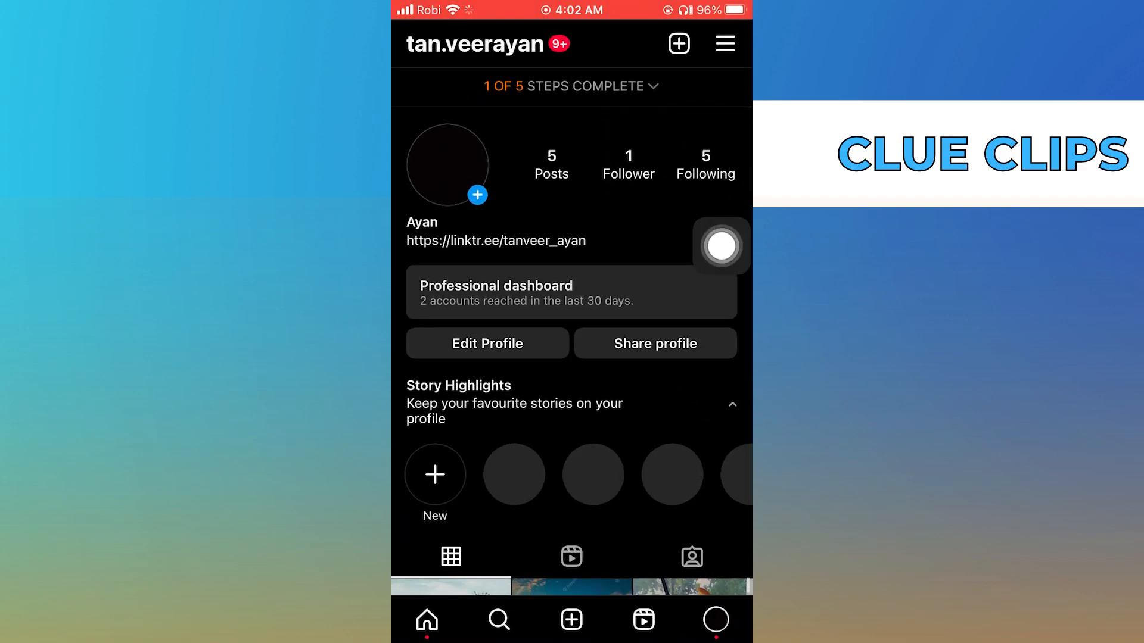
left_click(724, 42)
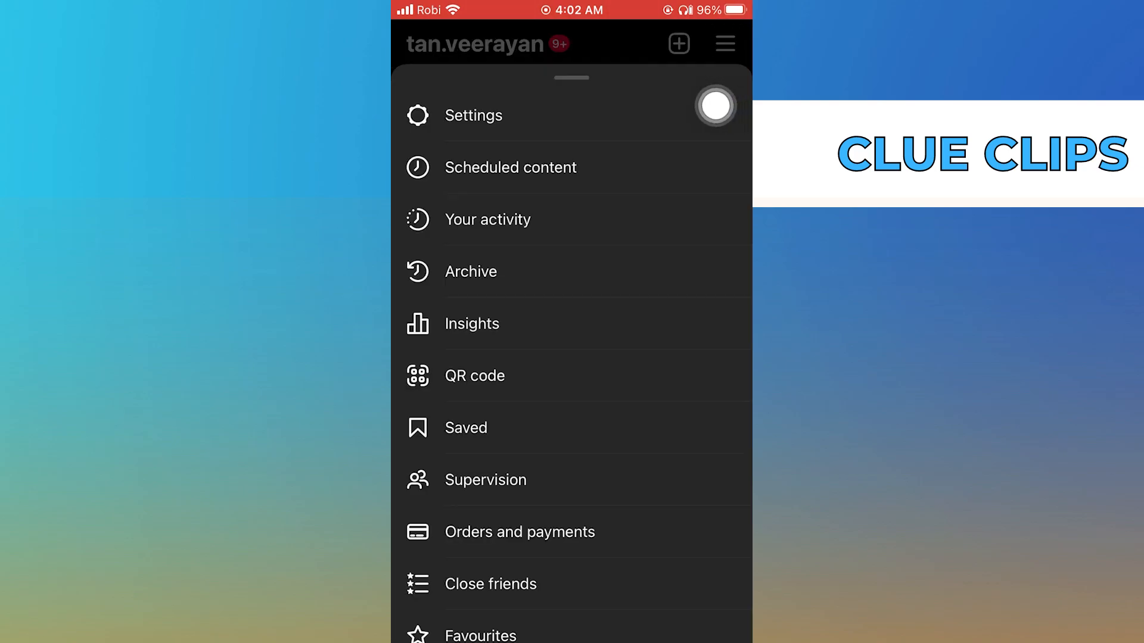
left_click(472, 115)
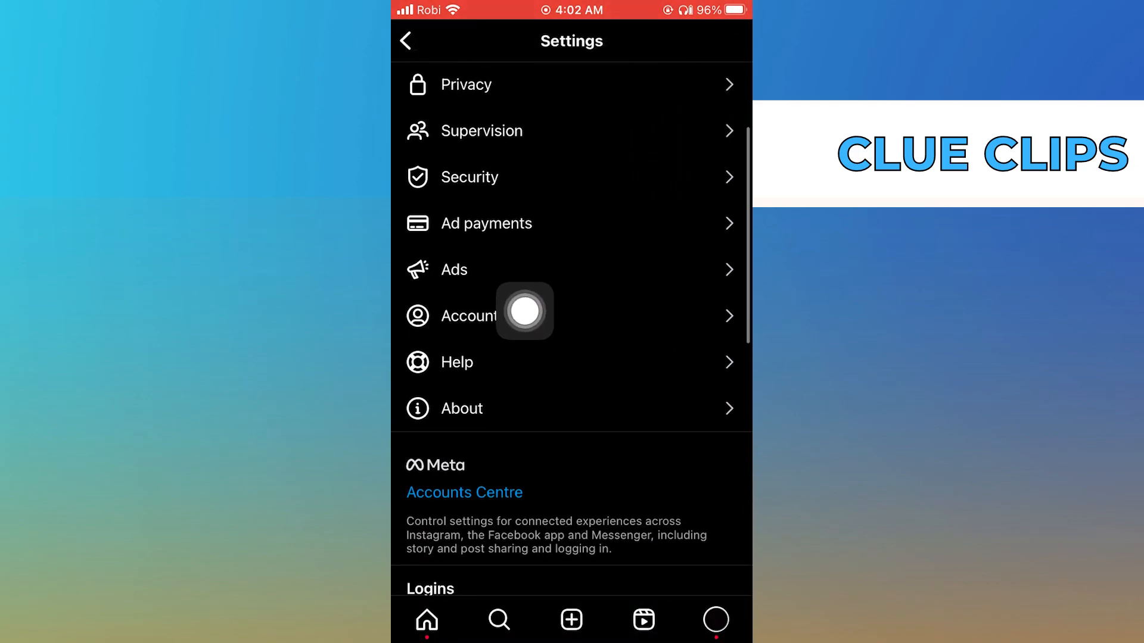
left_click(467, 316)
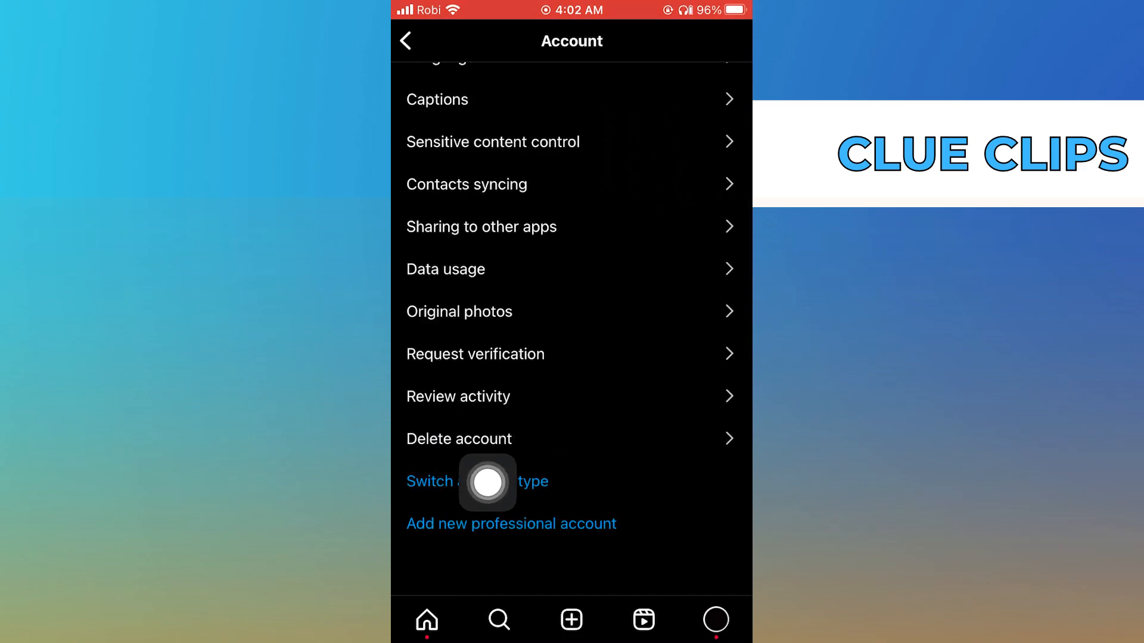
Change account type to Personal Account, confirm, and return to the profile
left_click(478, 481)
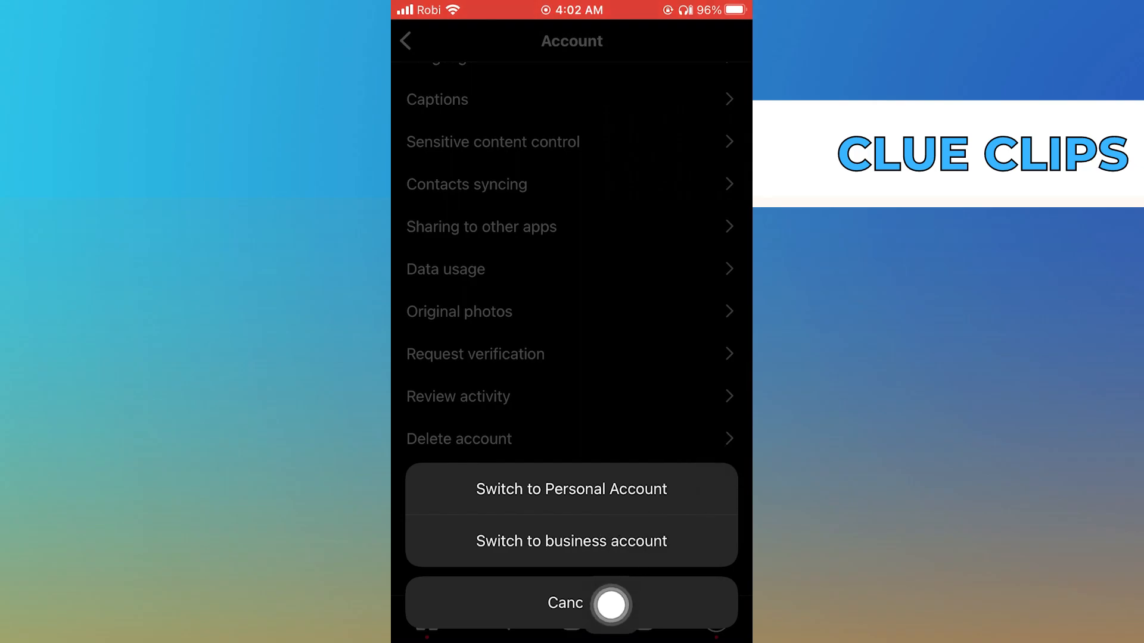
left_click(571, 488)
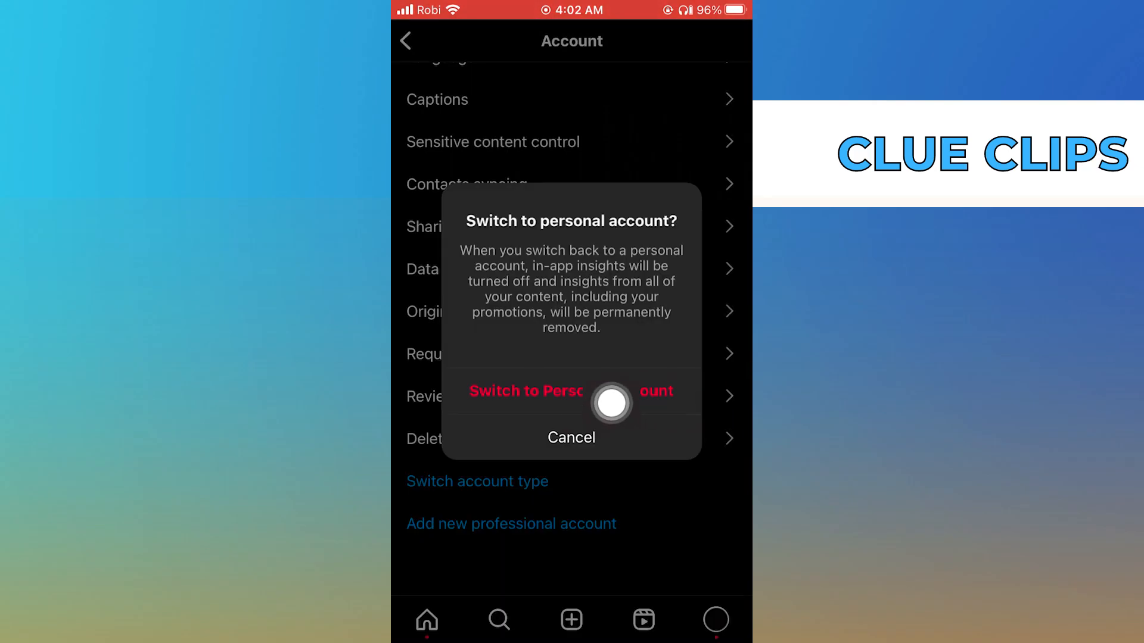
left_click(572, 391)
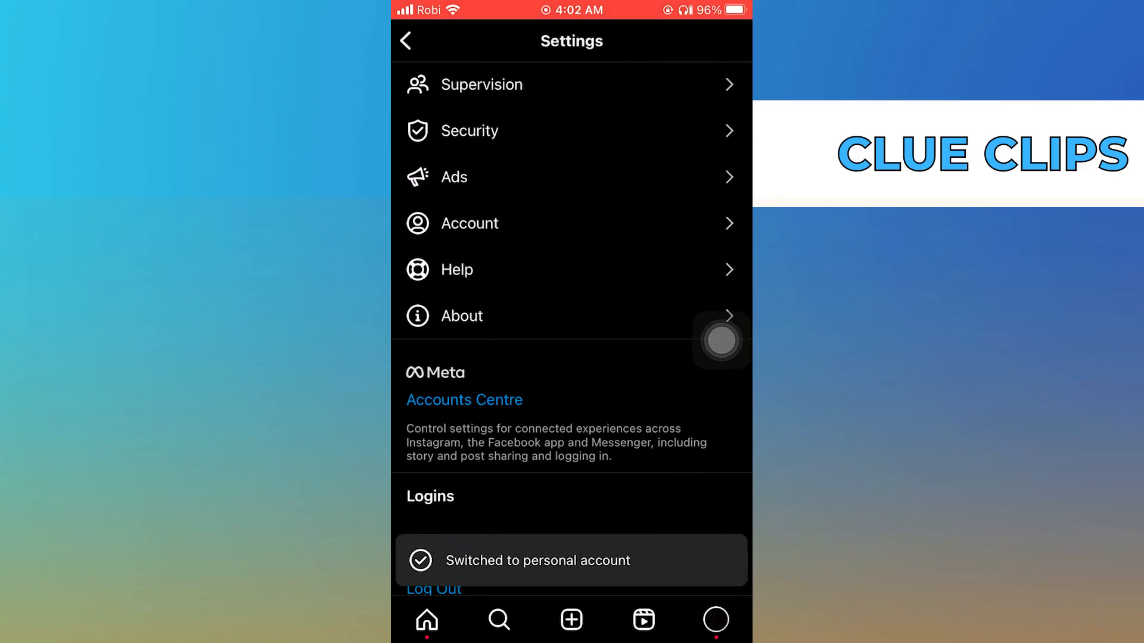
left_click(410, 41)
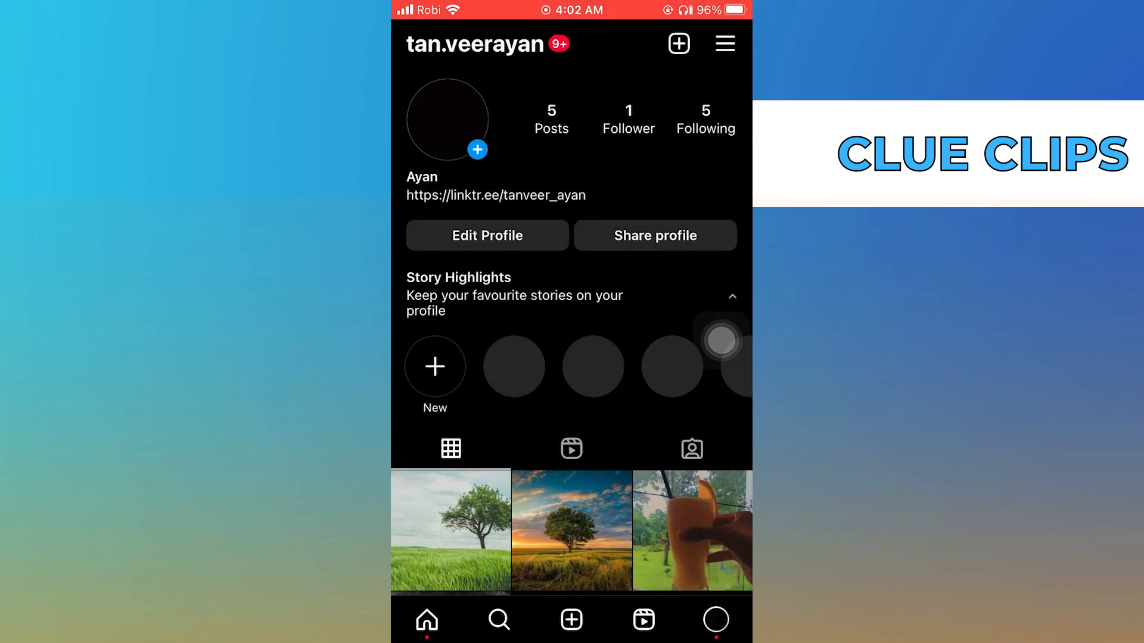